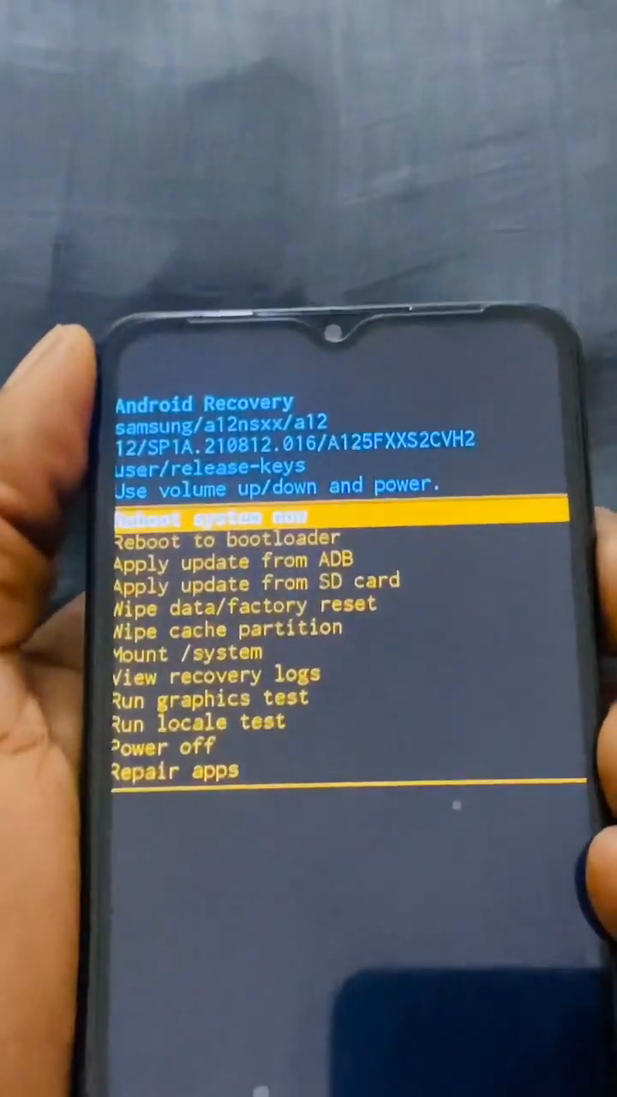
Step: Highlight 'Wipe cache partition' in the recovery menu using Volume Down
key("VolumeDown")
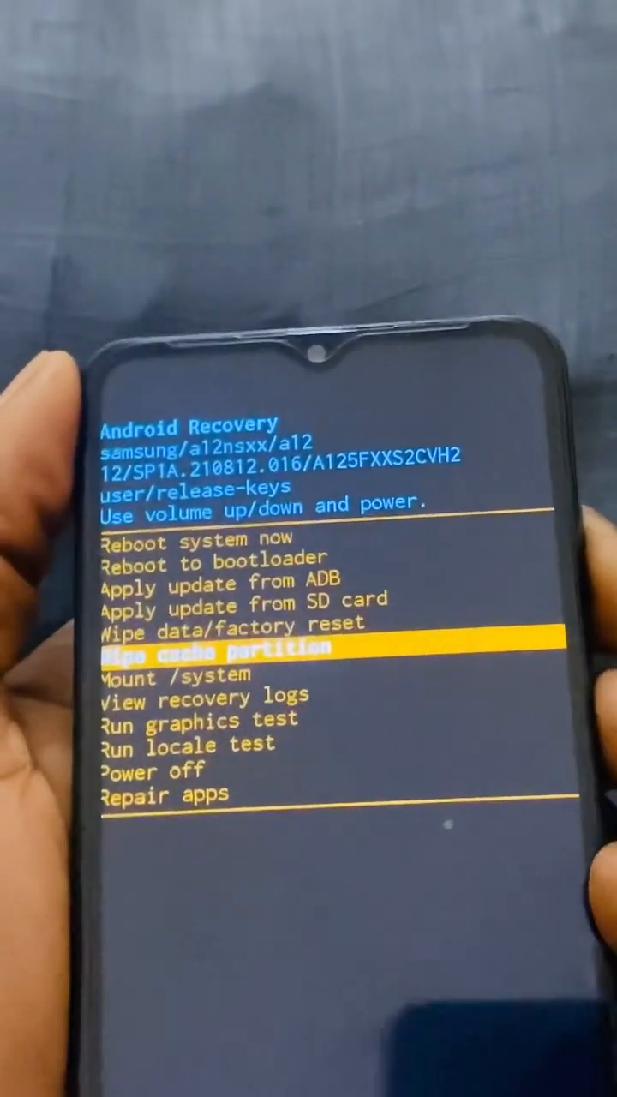